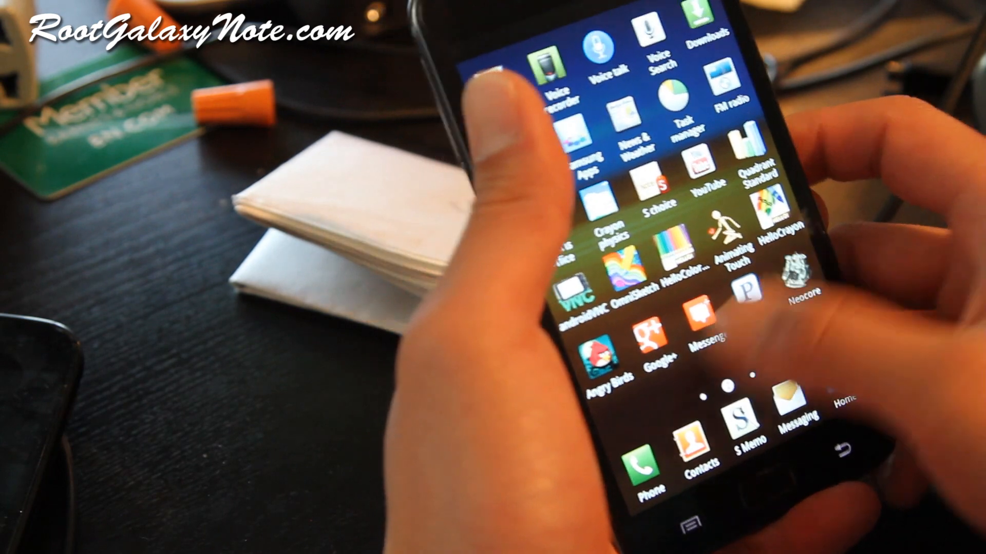
{"action": "scroll", "scroll_direction": "left", "scroll_amount": 3}
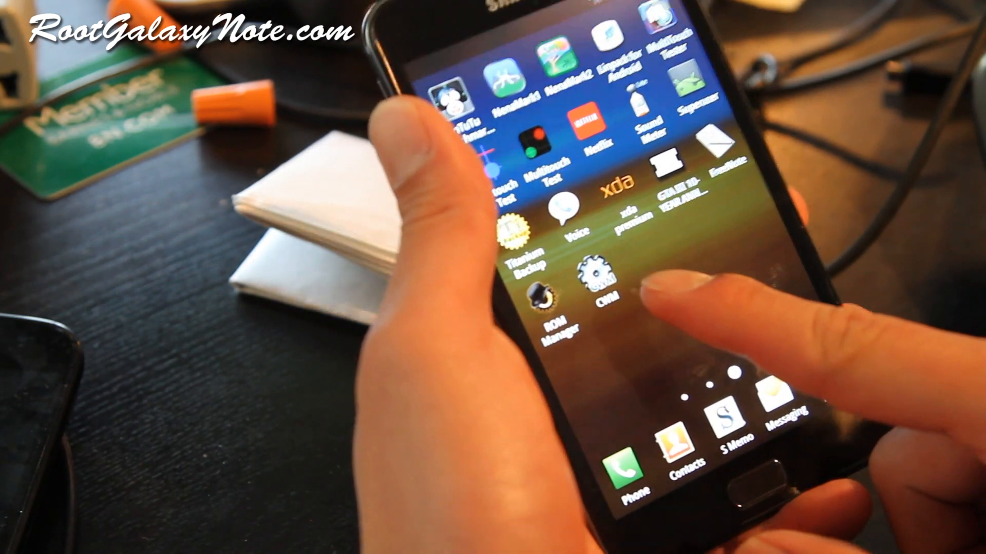